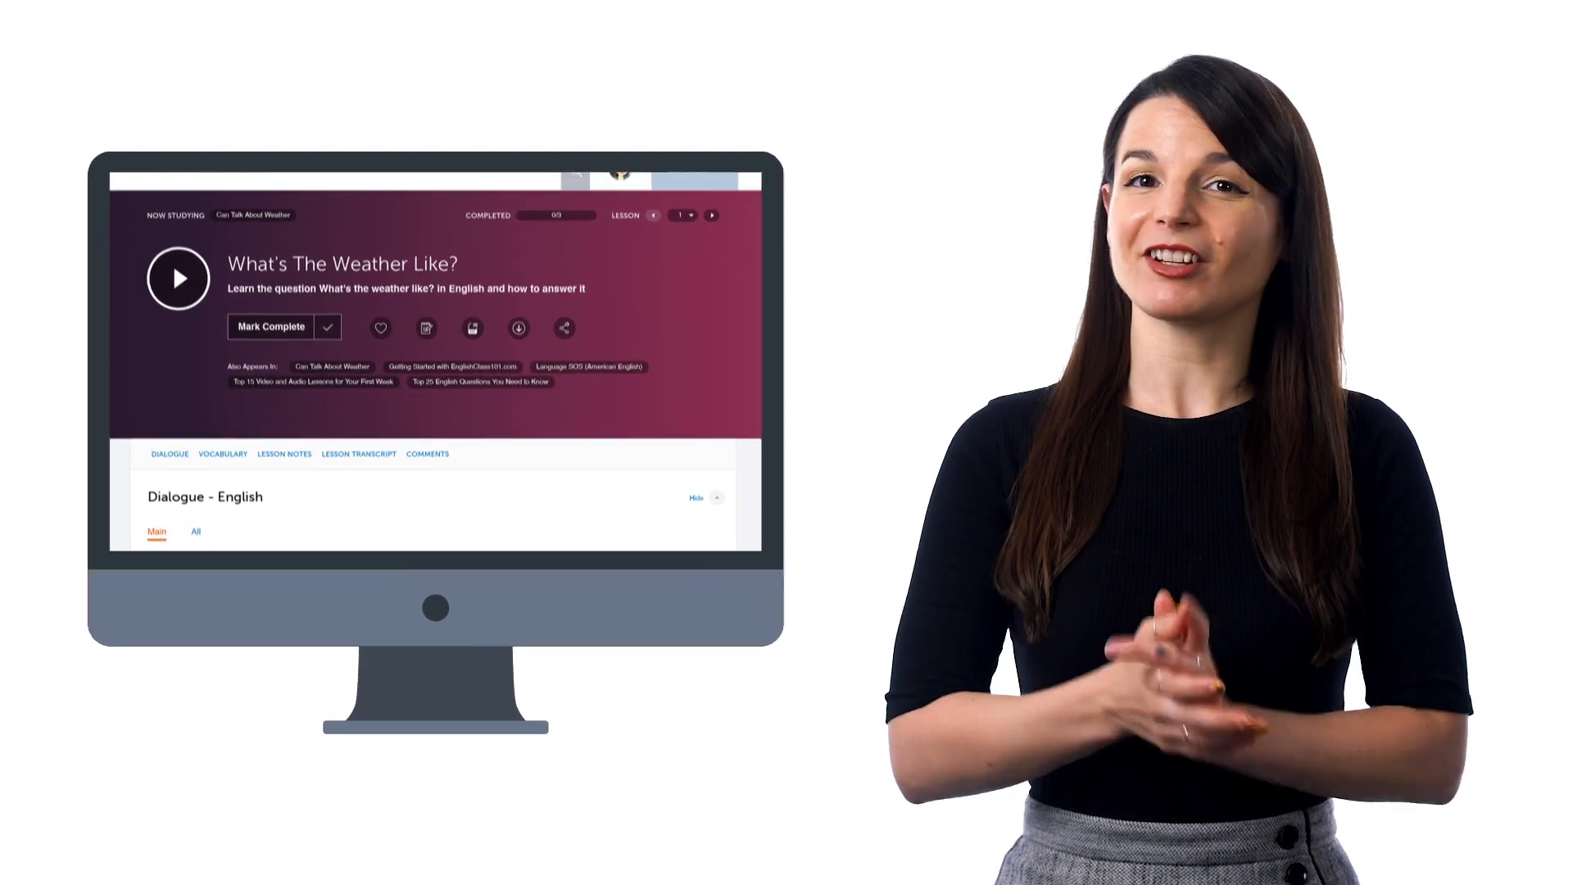
- Show the Lesson Transcript for 'What's The Weather Like?', starting with the series introduction
{"action": "left_click", "coordinate": [358, 454]}
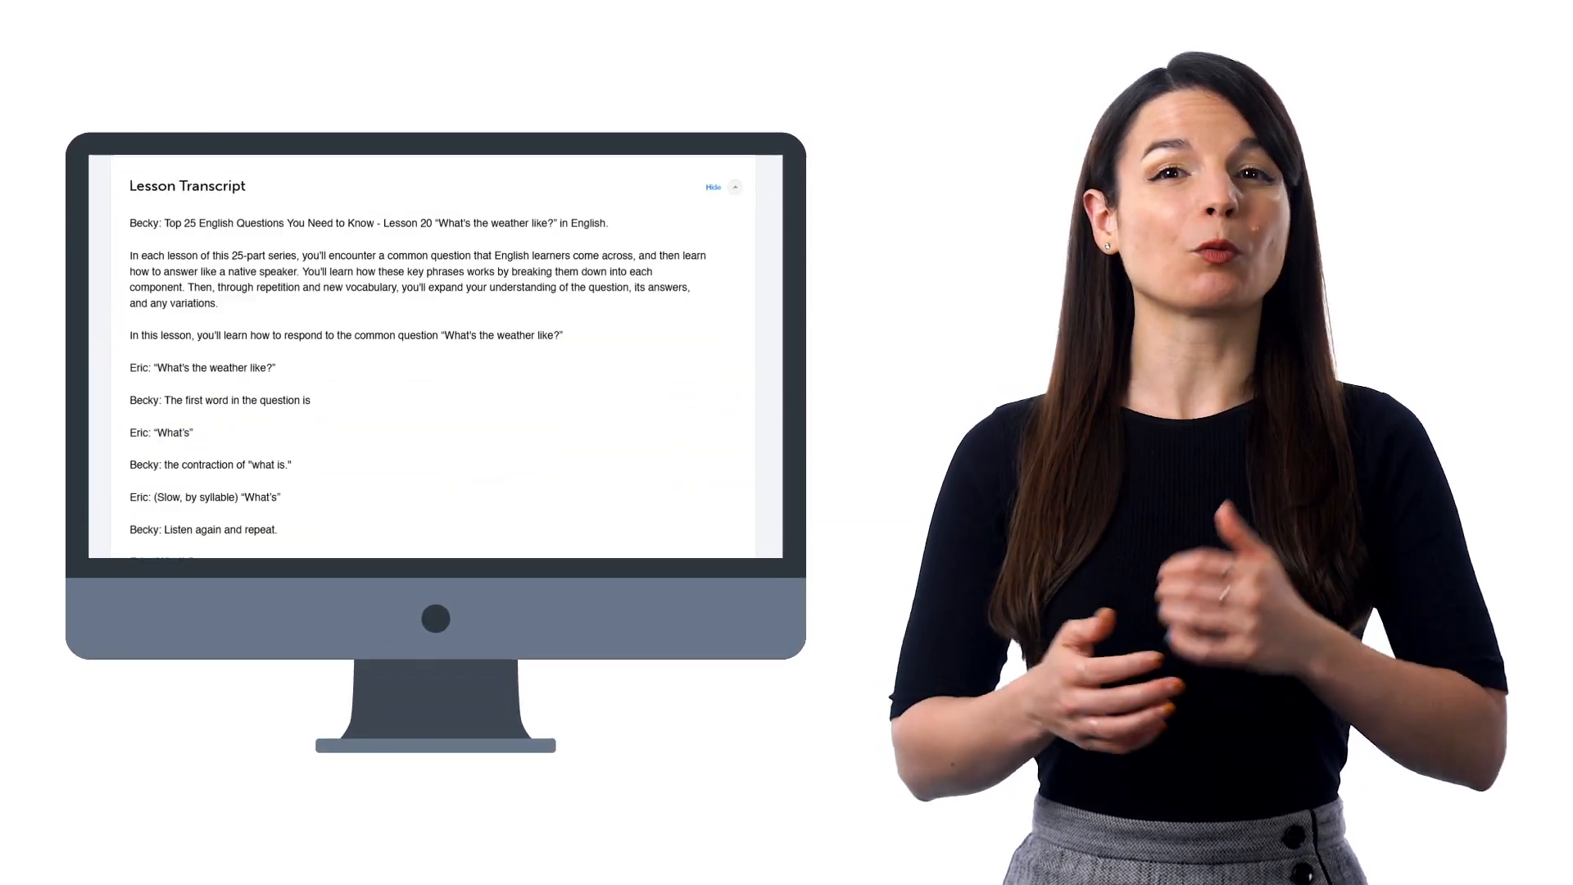